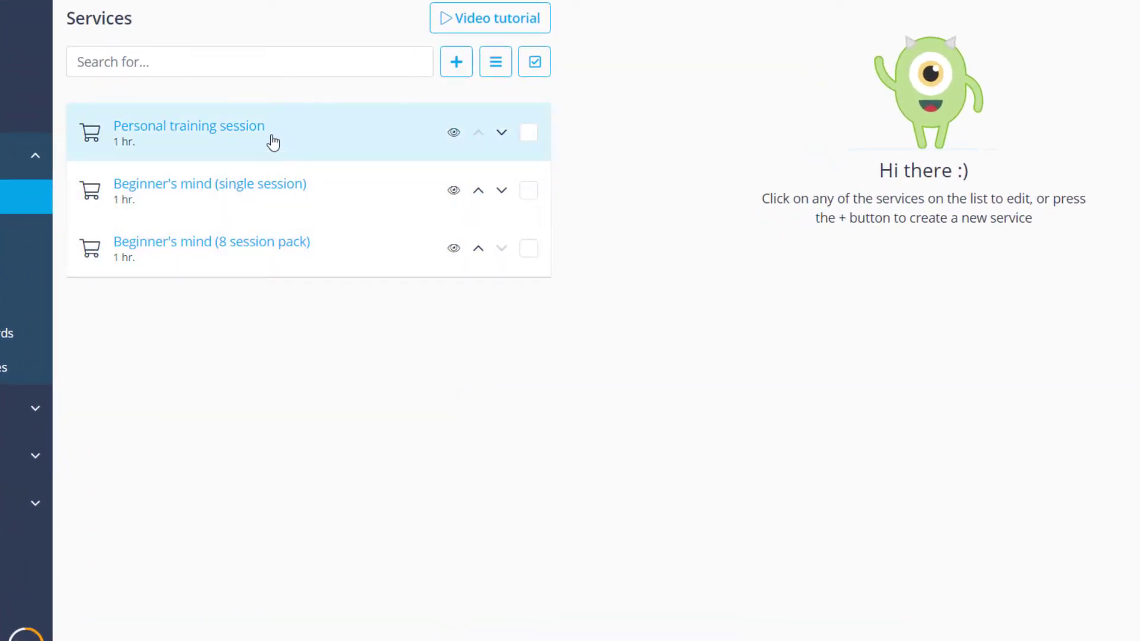
Open the Personal training session from the Services list to view its name, description and image.
click(189, 133)
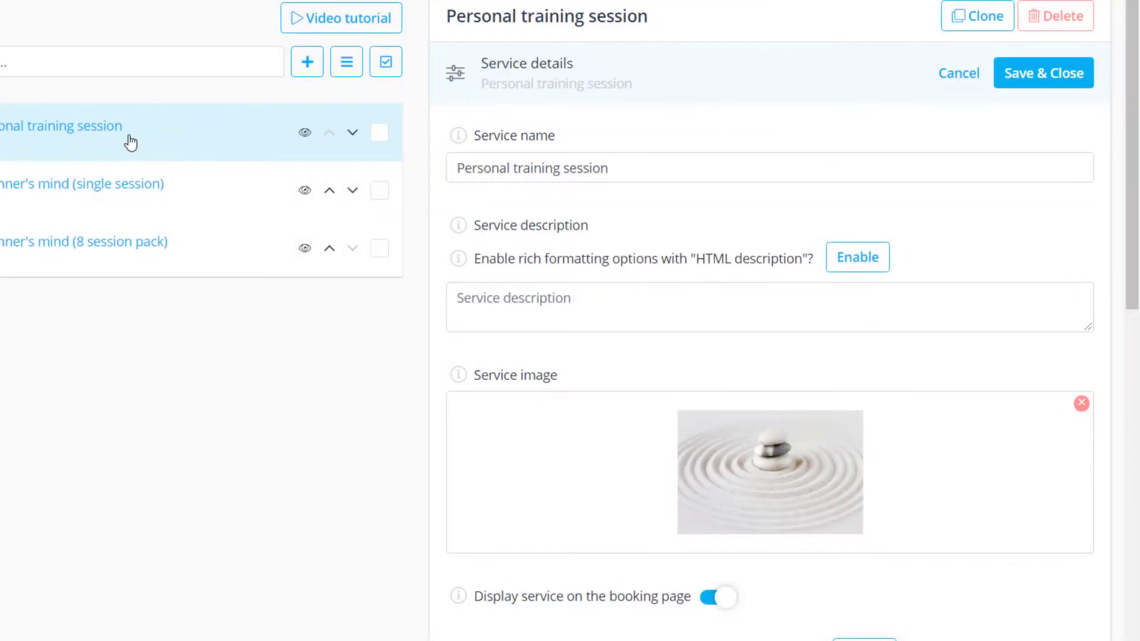
mouse_move(305, 134)
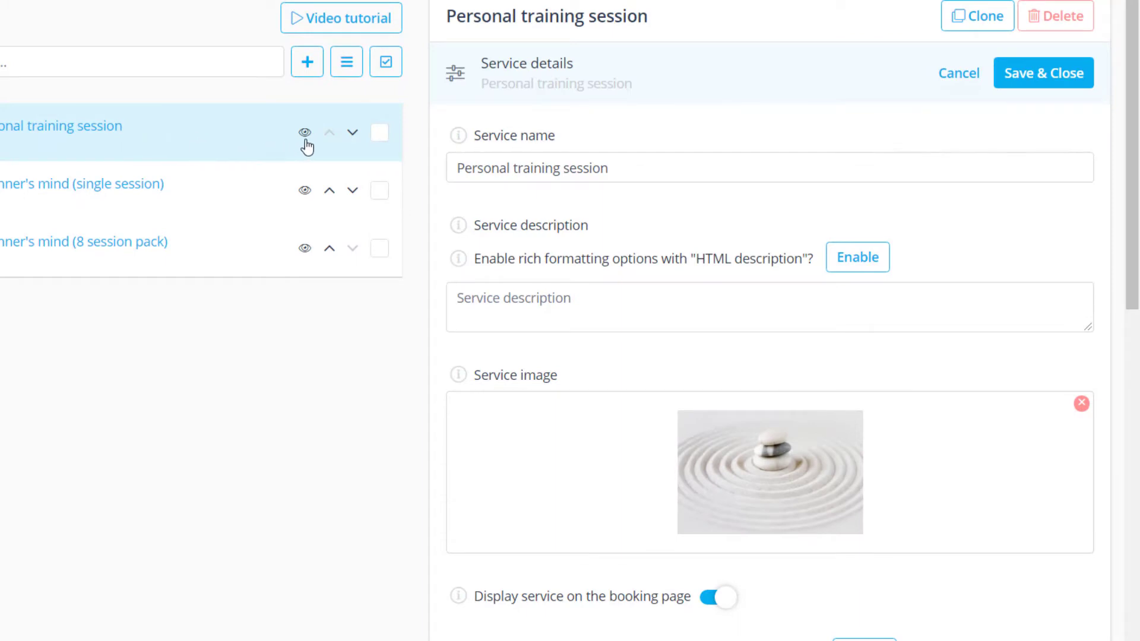
Hide and re-show Personal training session, then tick only the two Beginner's mind services.
click(303, 132)
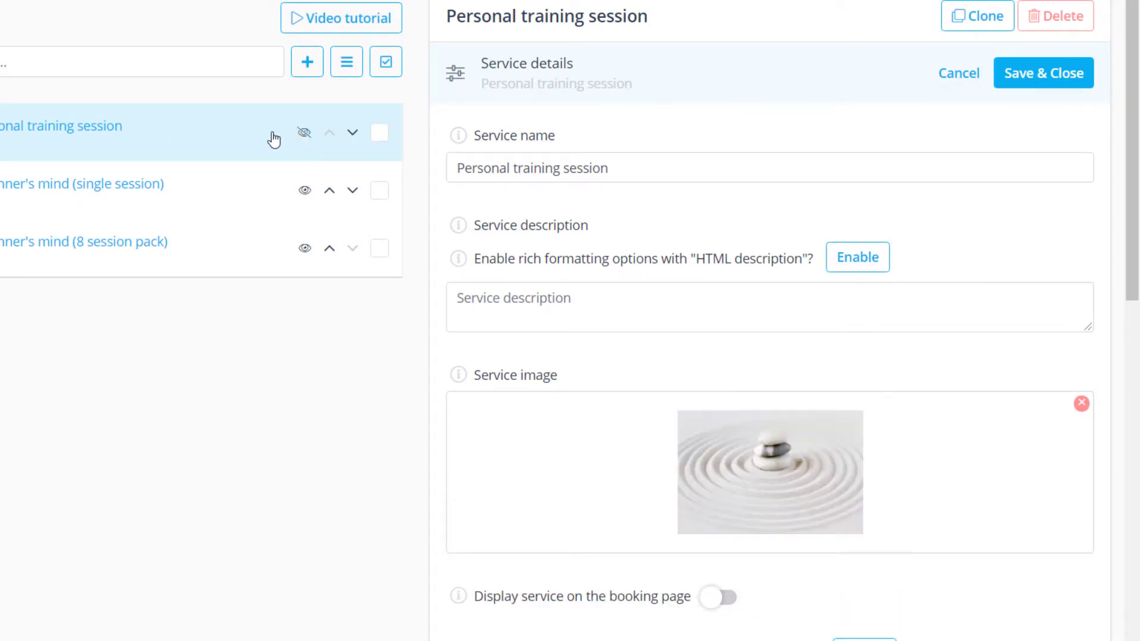
click(717, 596)
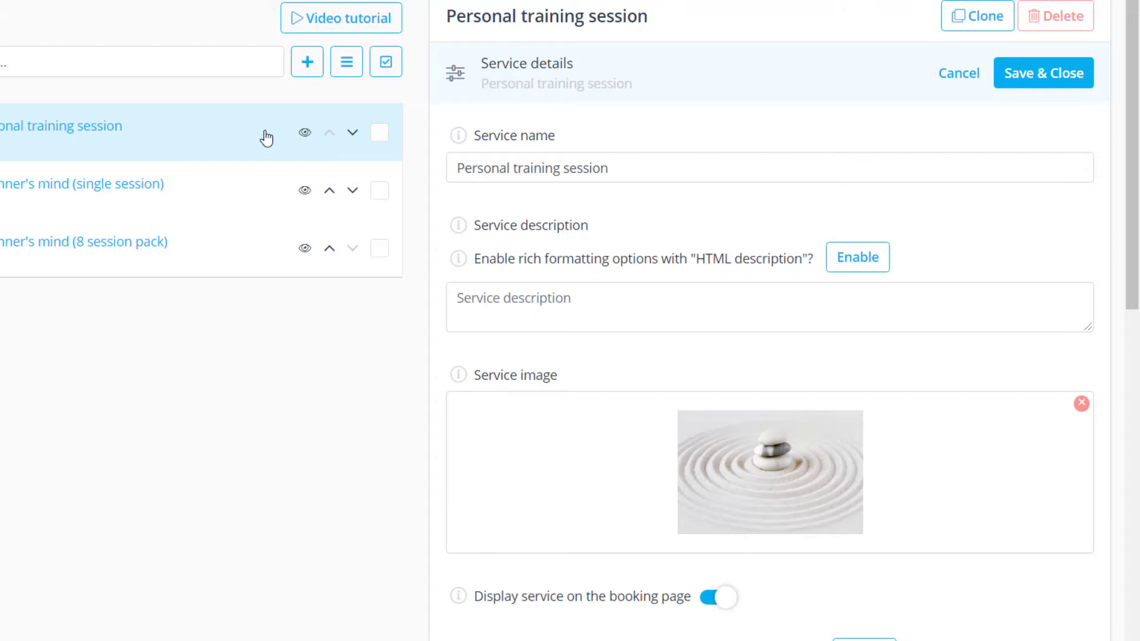
mouse_move(282, 127)
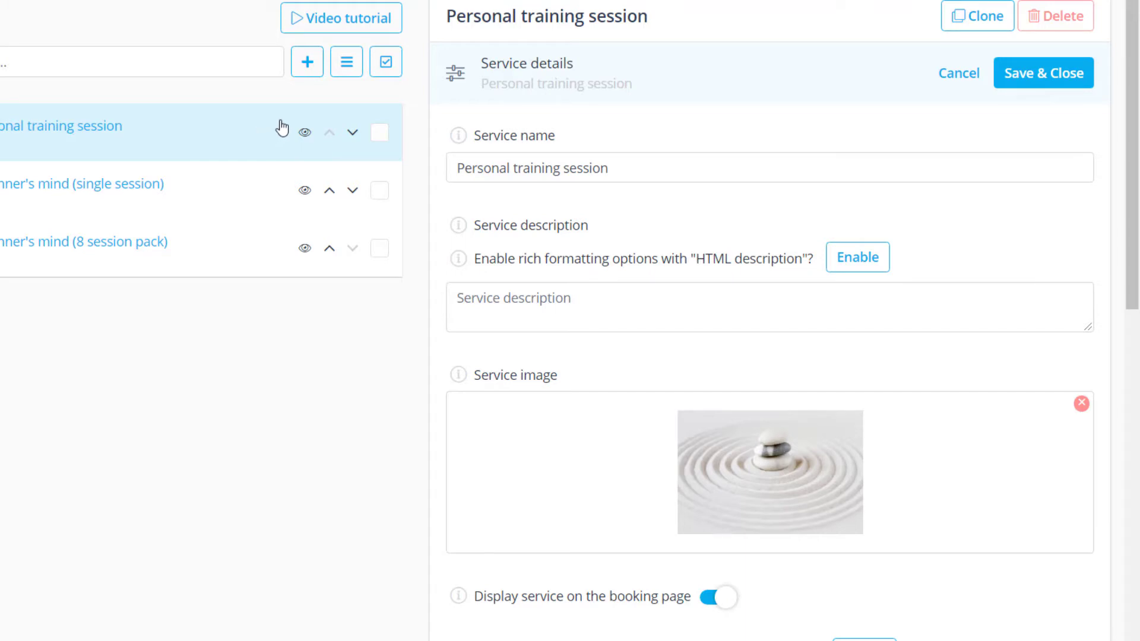
click(385, 61)
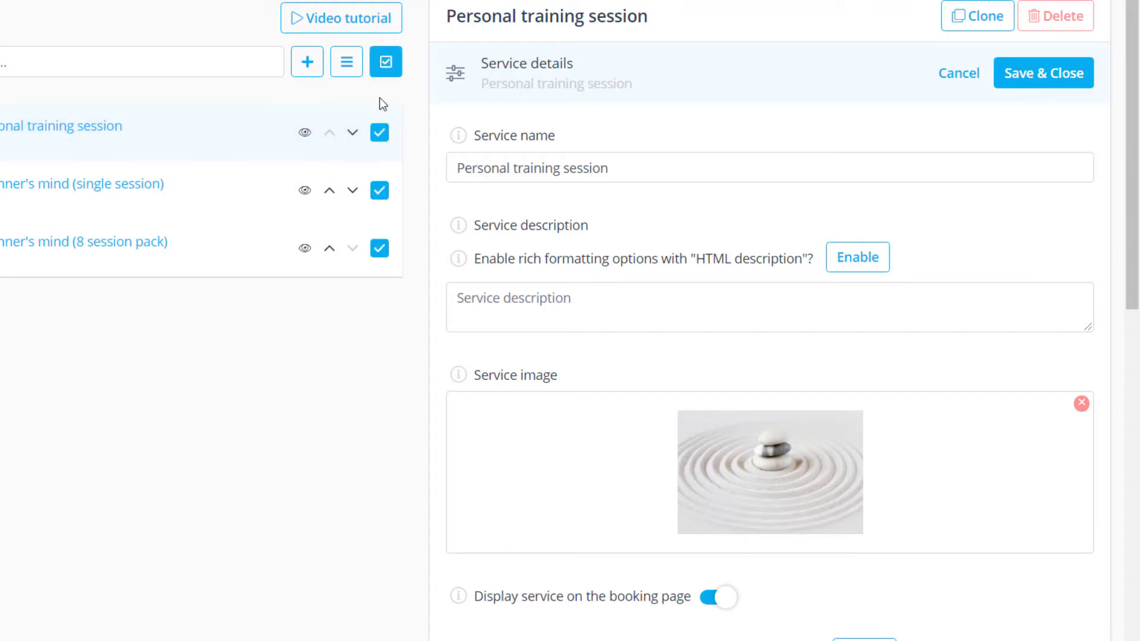
click(346, 61)
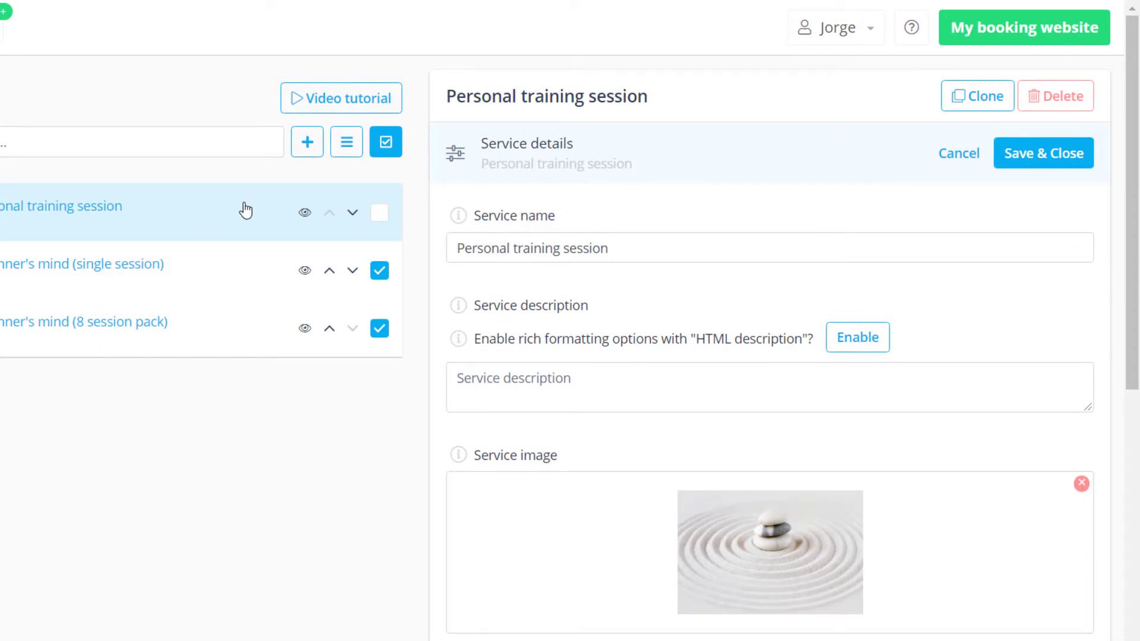
mouse_move(977, 95)
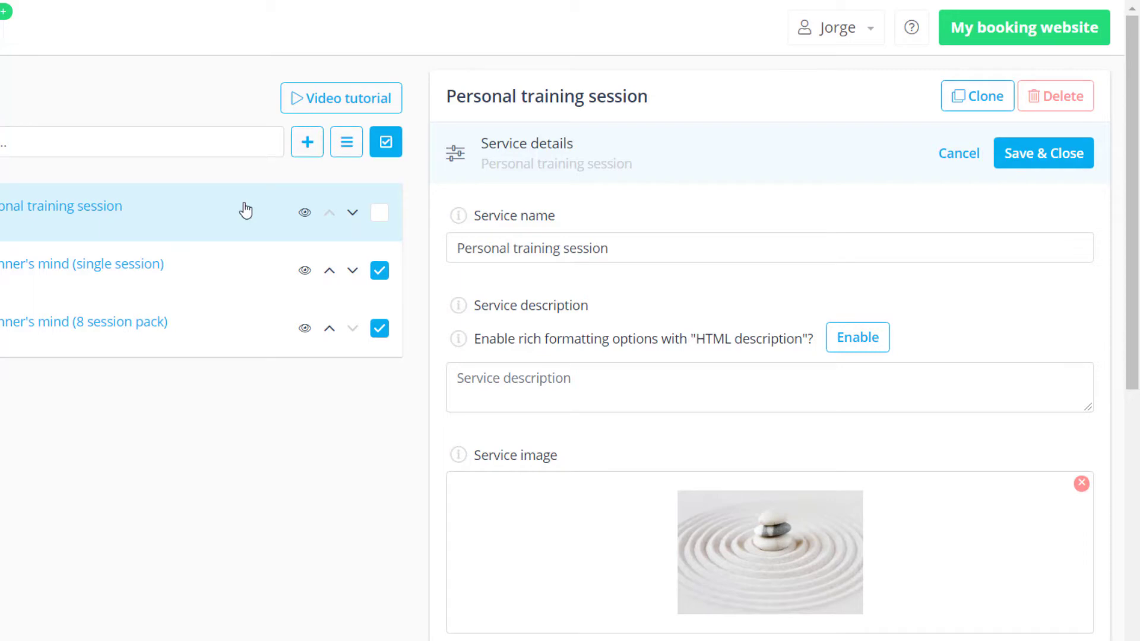
Enable payments, price Personal training session at 20 USD, and reveal its direct booking link.
scroll(down, 3)
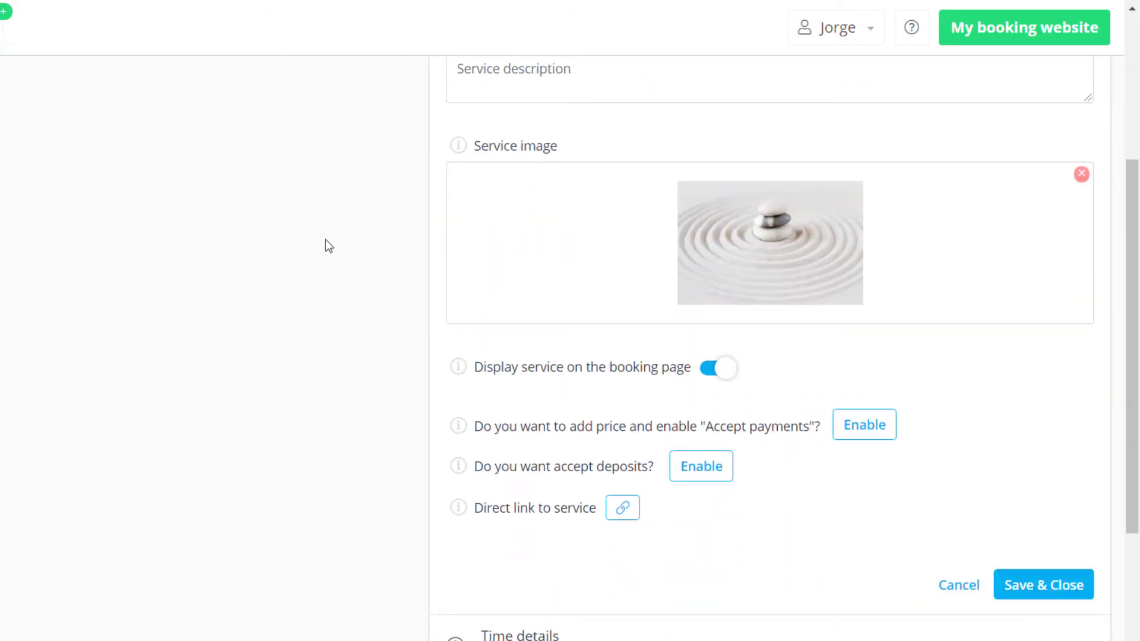
click(863, 425)
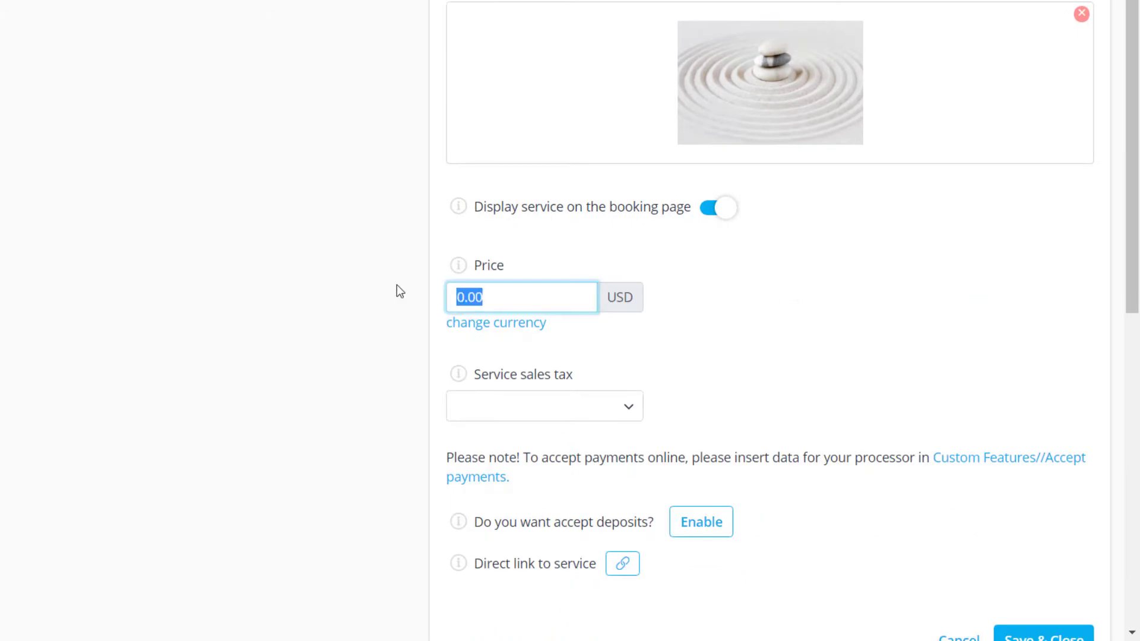
text(20)
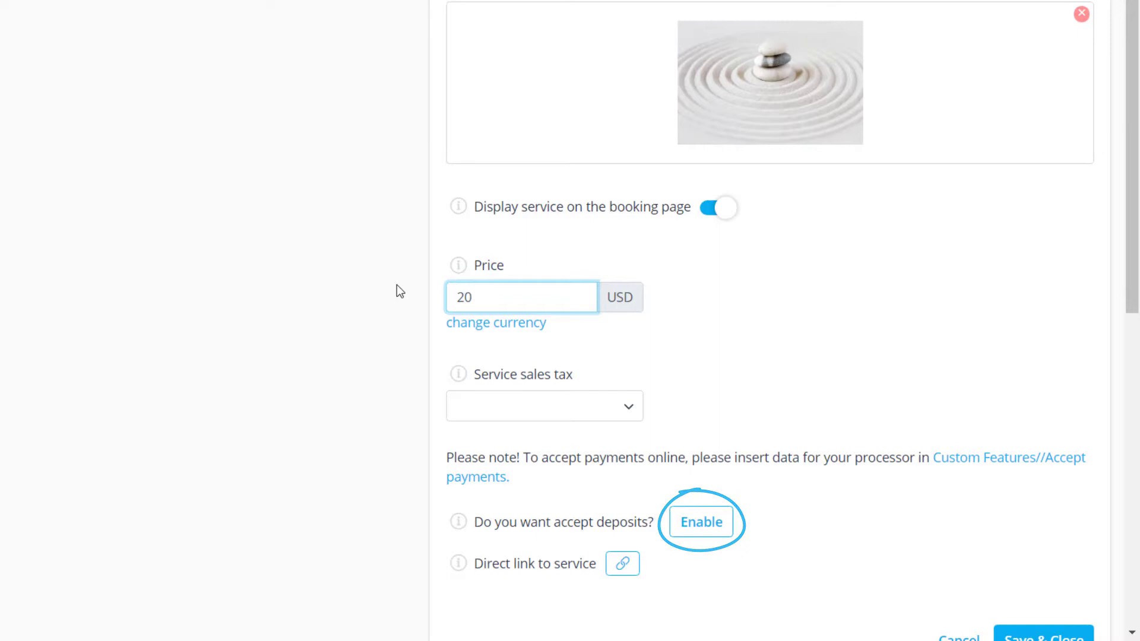
scroll(down, 3)
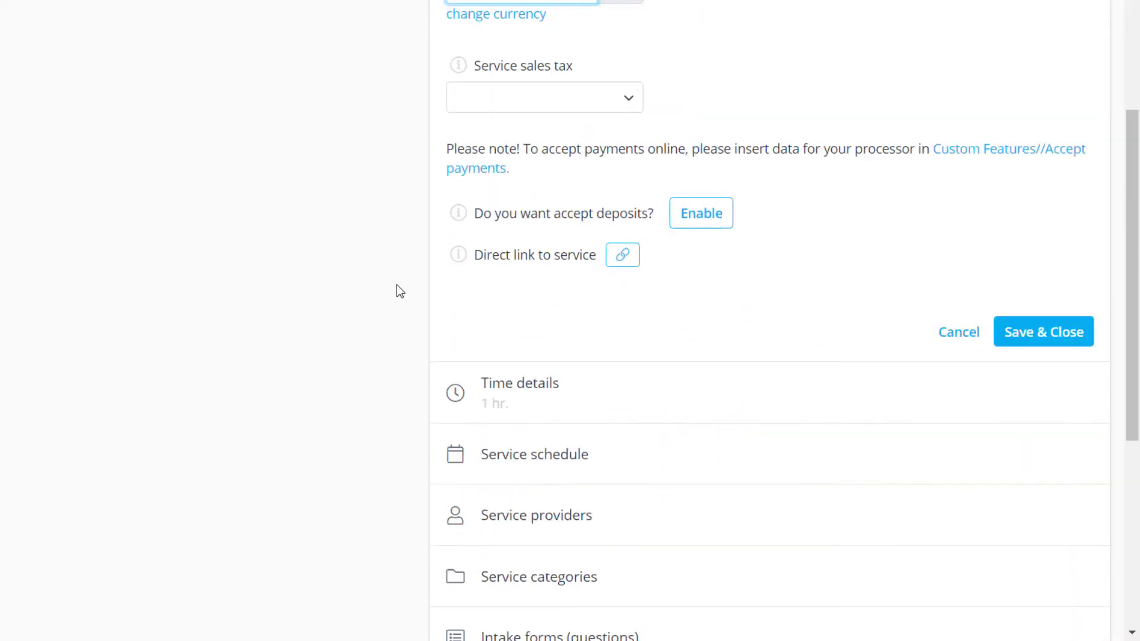
click(621, 255)
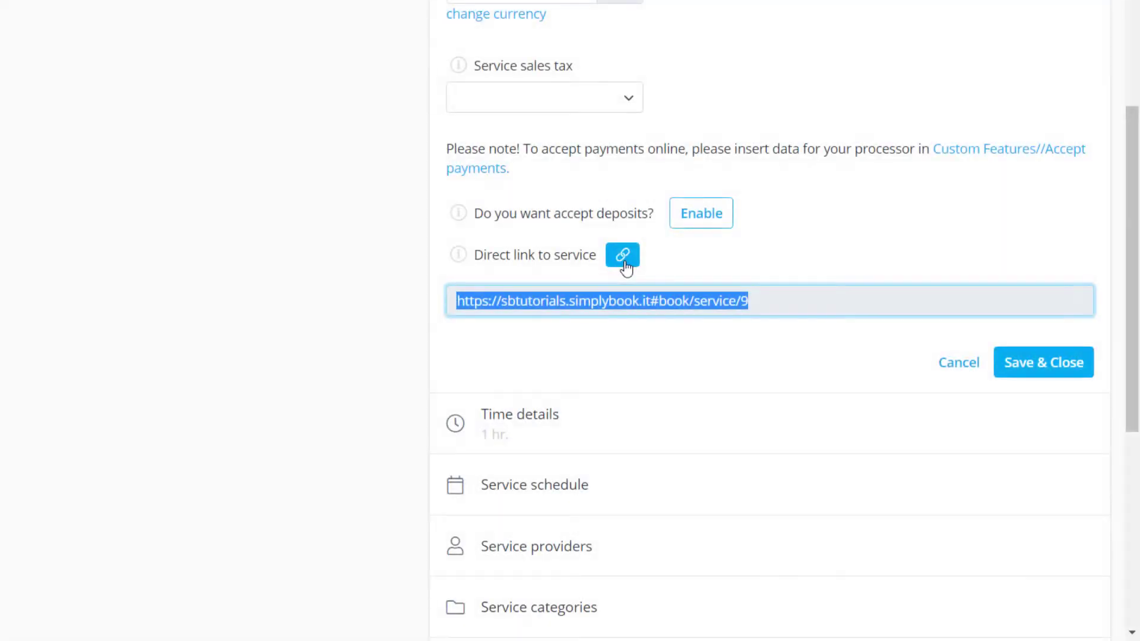
Check the duration minute options and company time settings, then return to time details.
scroll(down, 3)
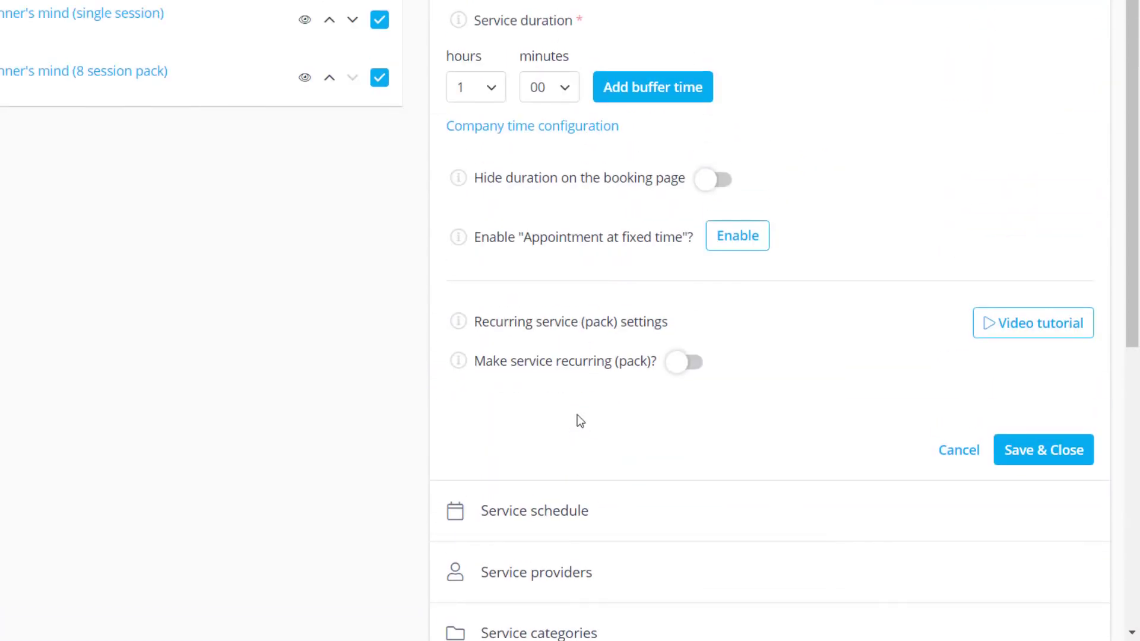
click(547, 87)
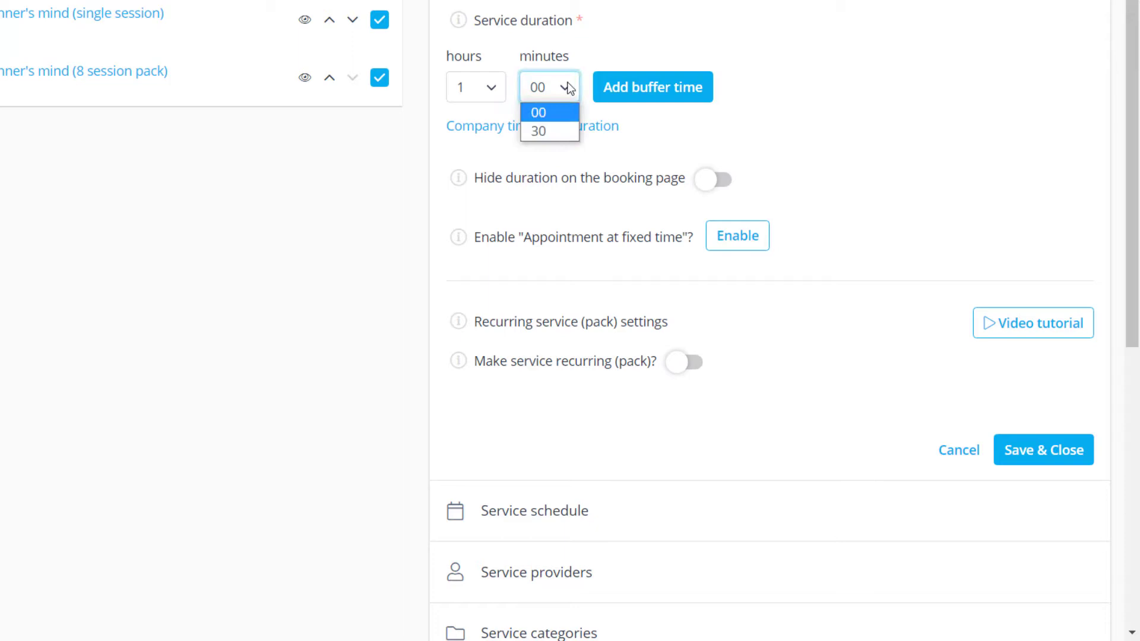
click(538, 113)
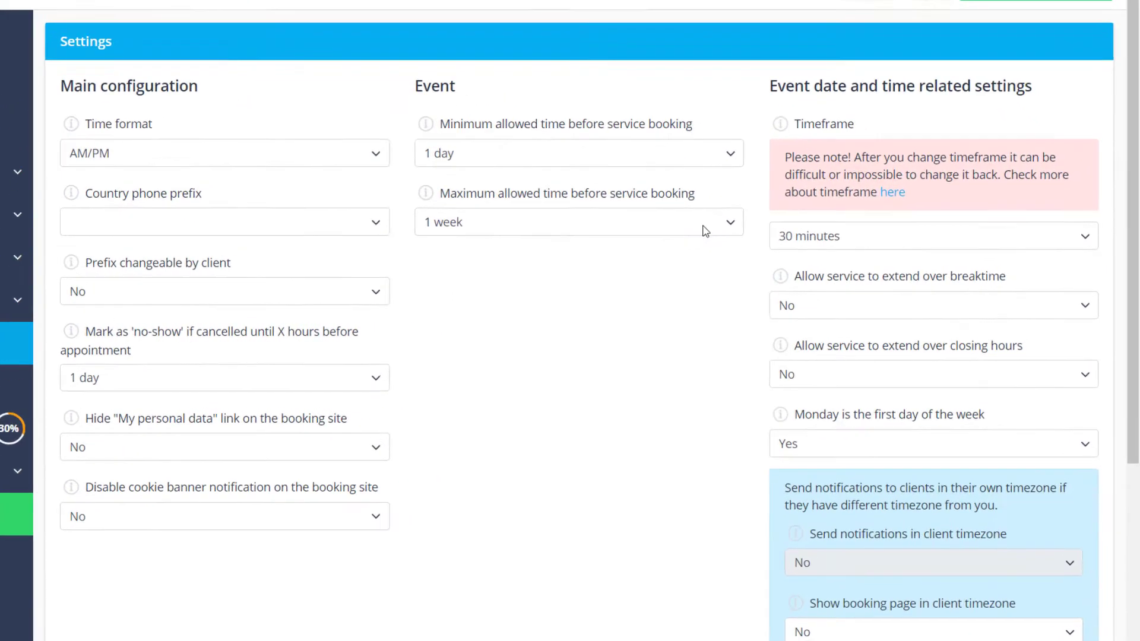
click(933, 236)
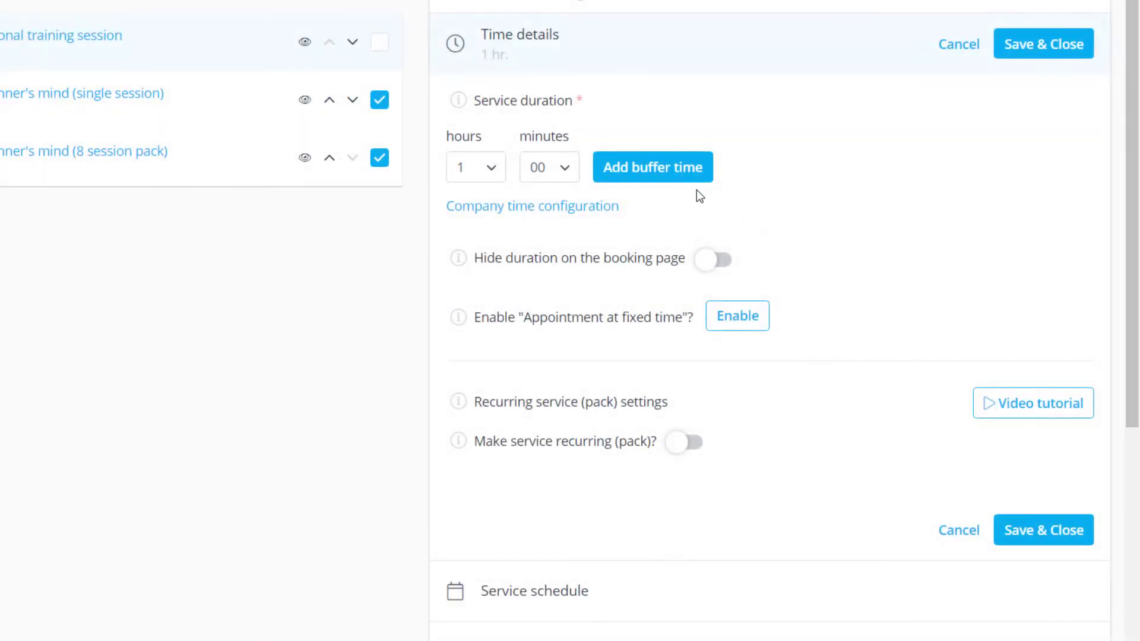
Set 30 minutes of buffer time after the session; Tuesday now ends at 3 PM.
click(652, 167)
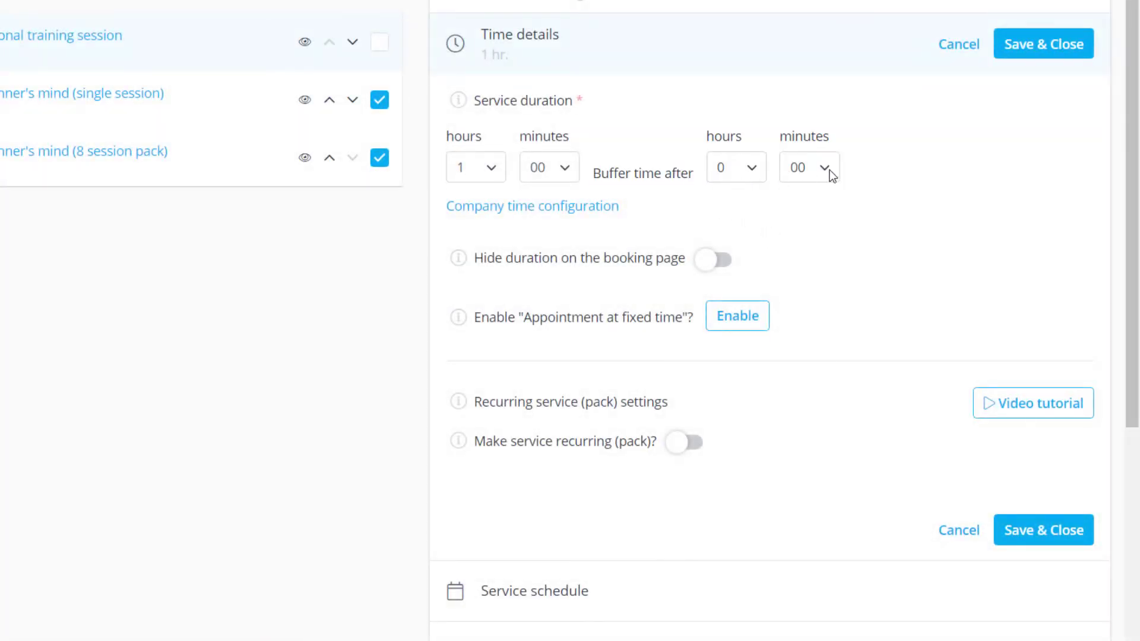
click(808, 168)
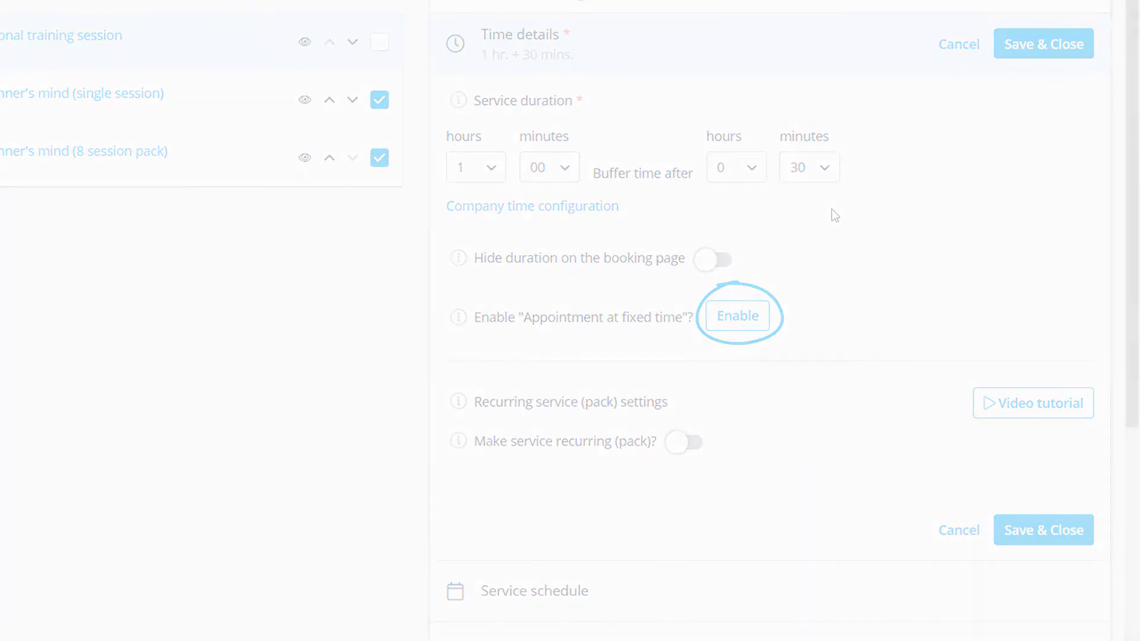
click(736, 314)
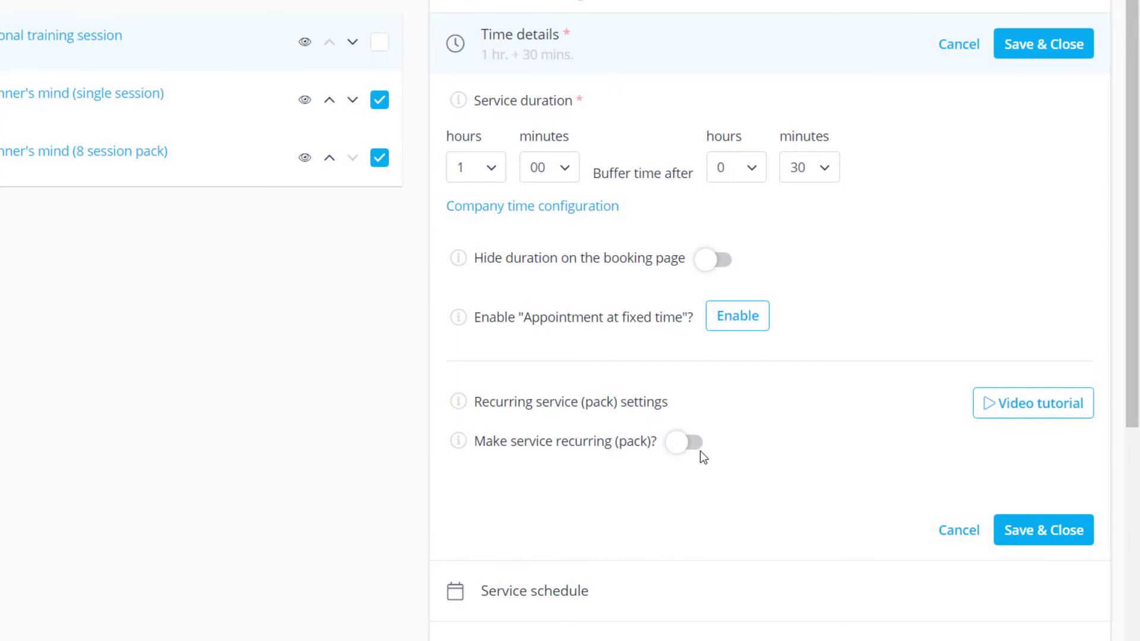
click(683, 444)
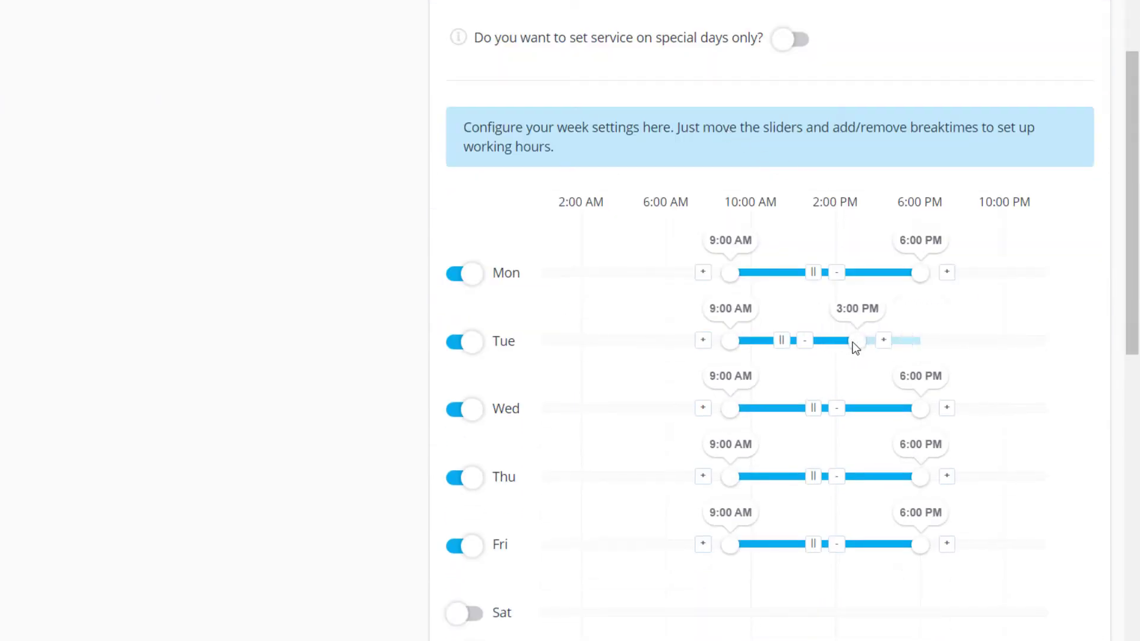
End Thursday at 3:00 PM and enable Saturday from 12:00 PM to 3:00 PM.
click(464, 612)
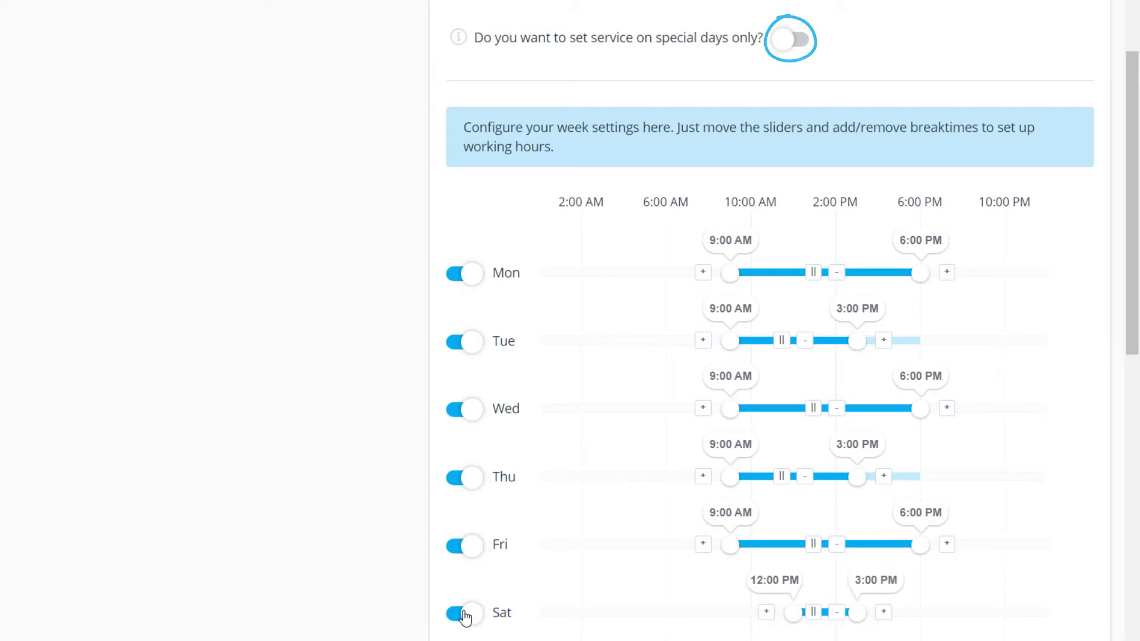
scroll(down, 3)
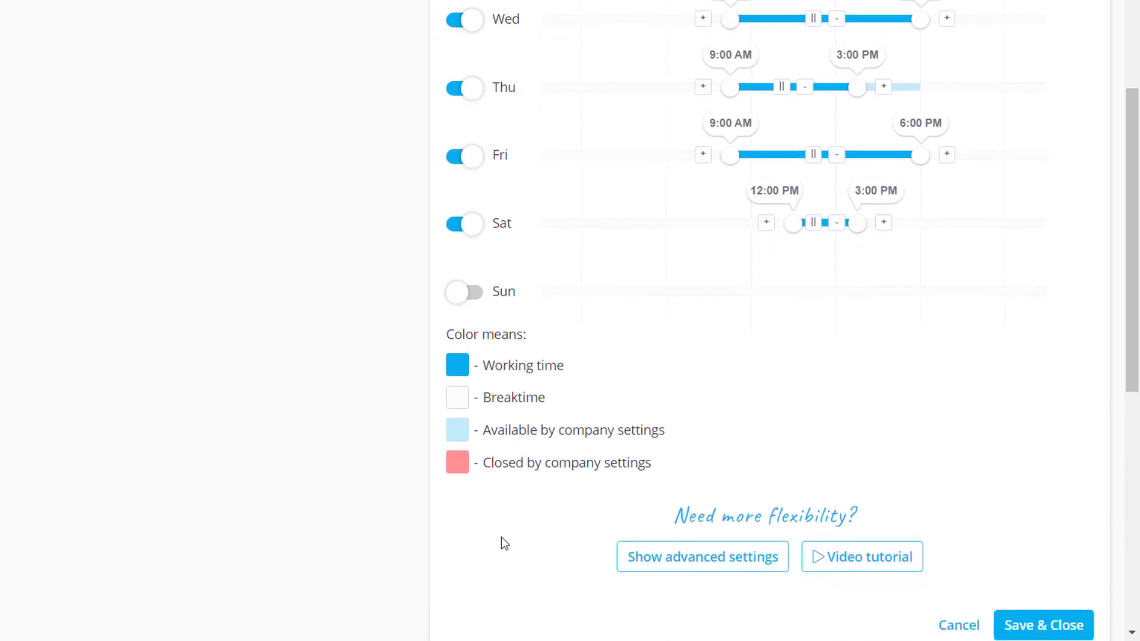
click(700, 557)
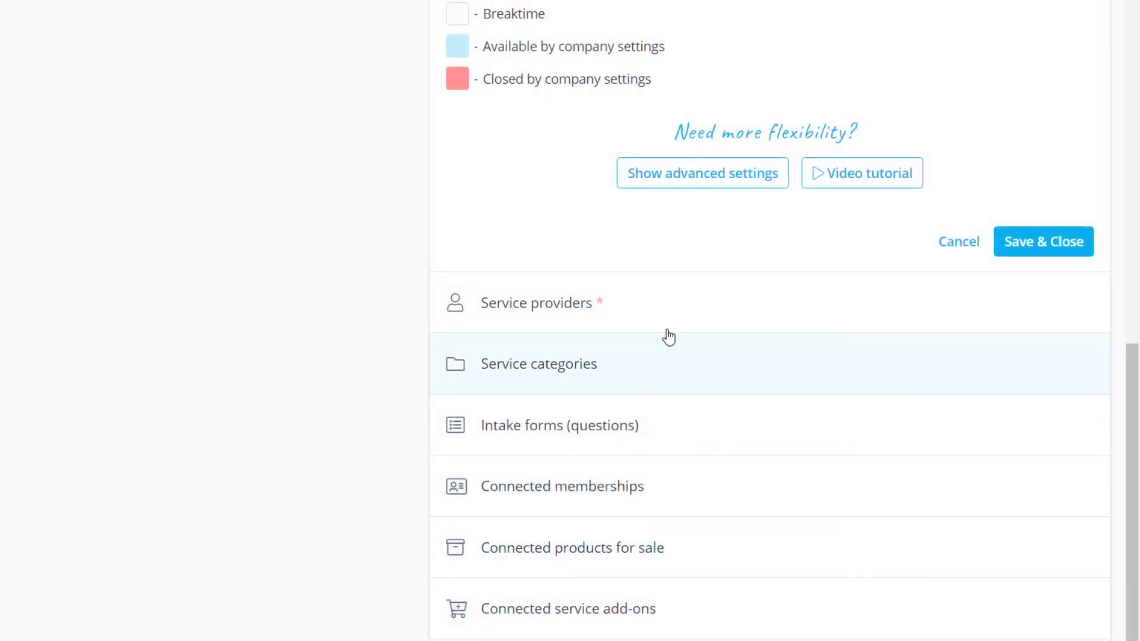
Expand Service providers and scroll through the unticked Midtown and Downtown entries.
click(537, 302)
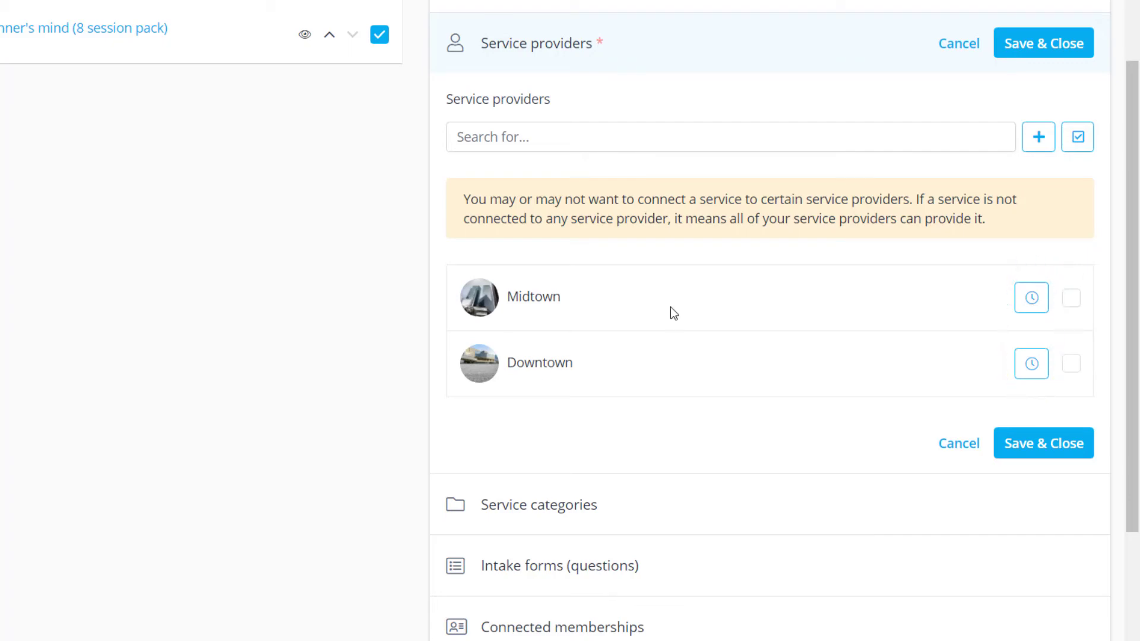
scroll(down, 3)
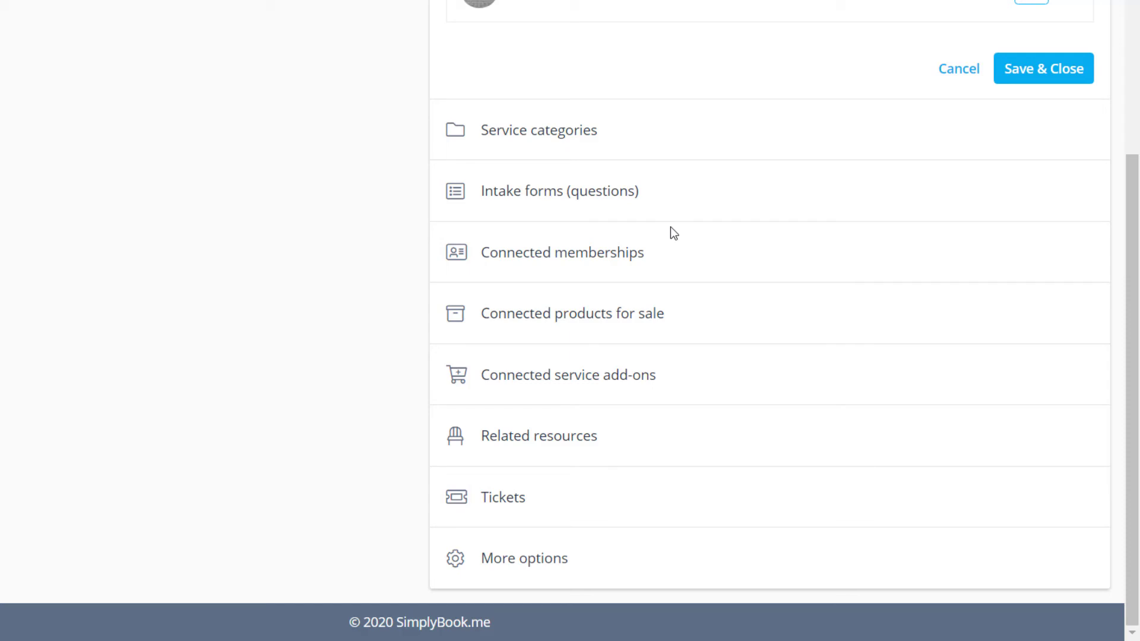
scroll(up, 3)
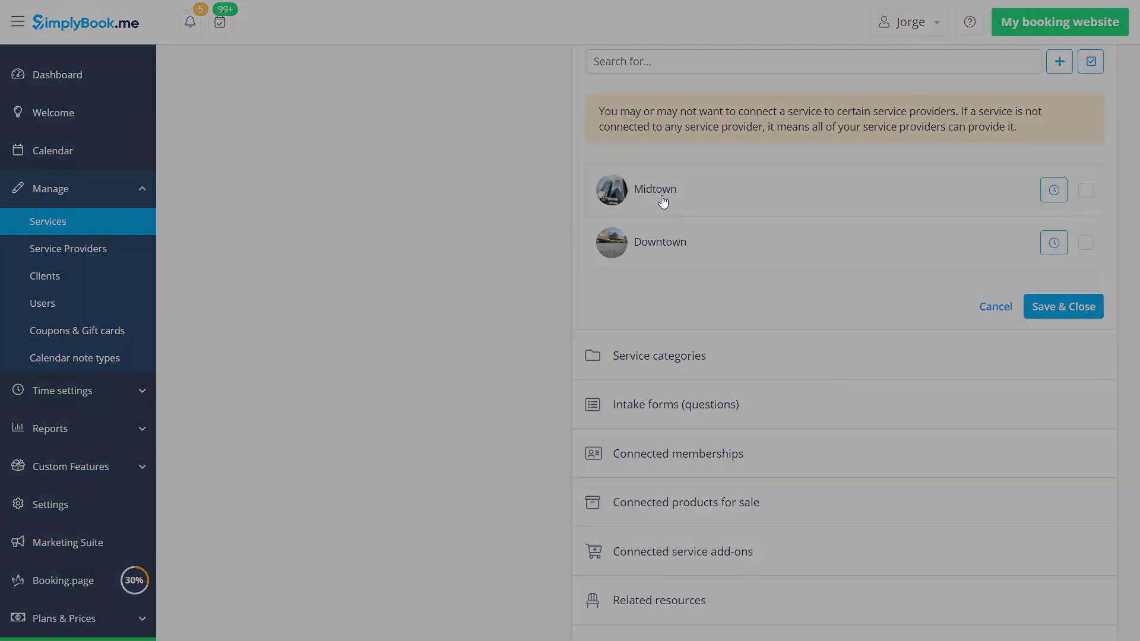
Open Midtown's provider details and set it to serve 8 clients at once.
click(655, 189)
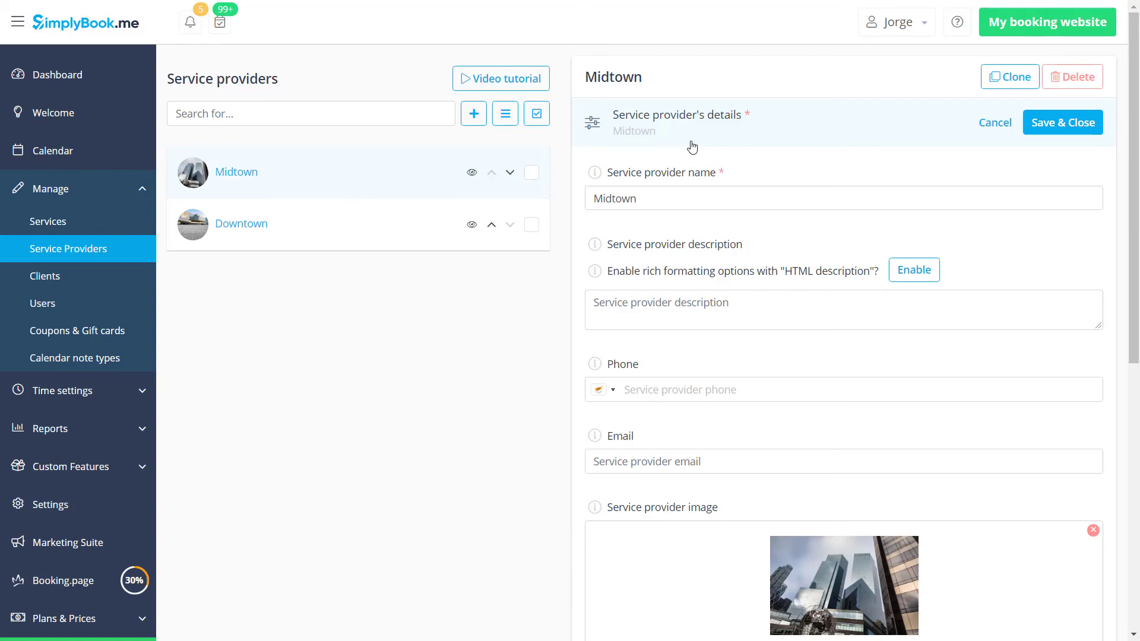
scroll(down, 3)
text(8)
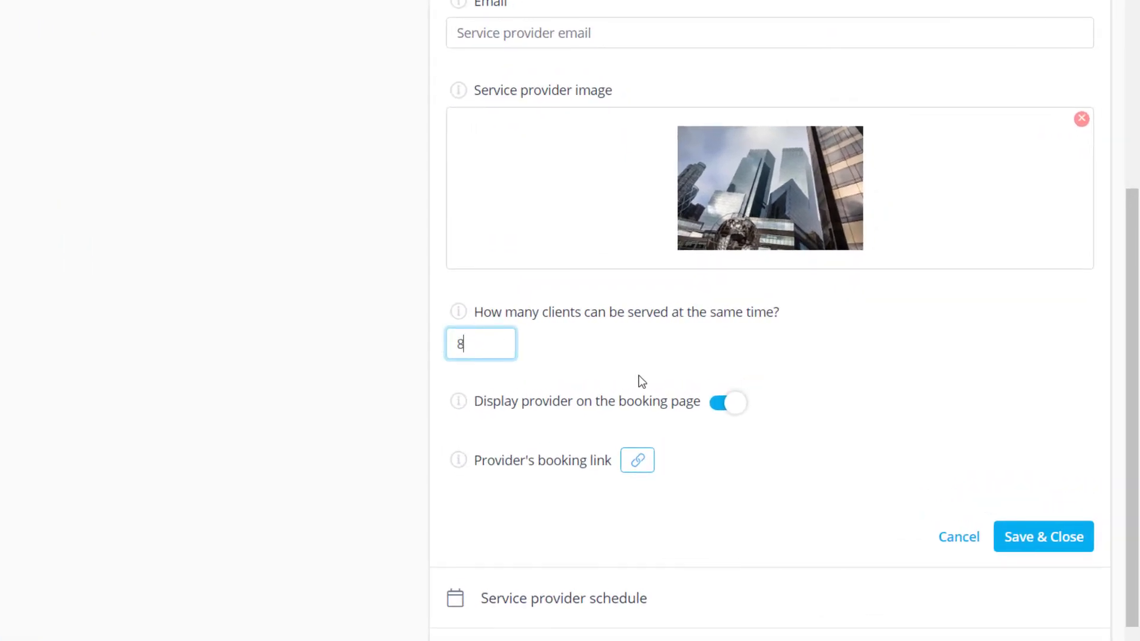
scroll(down, 3)
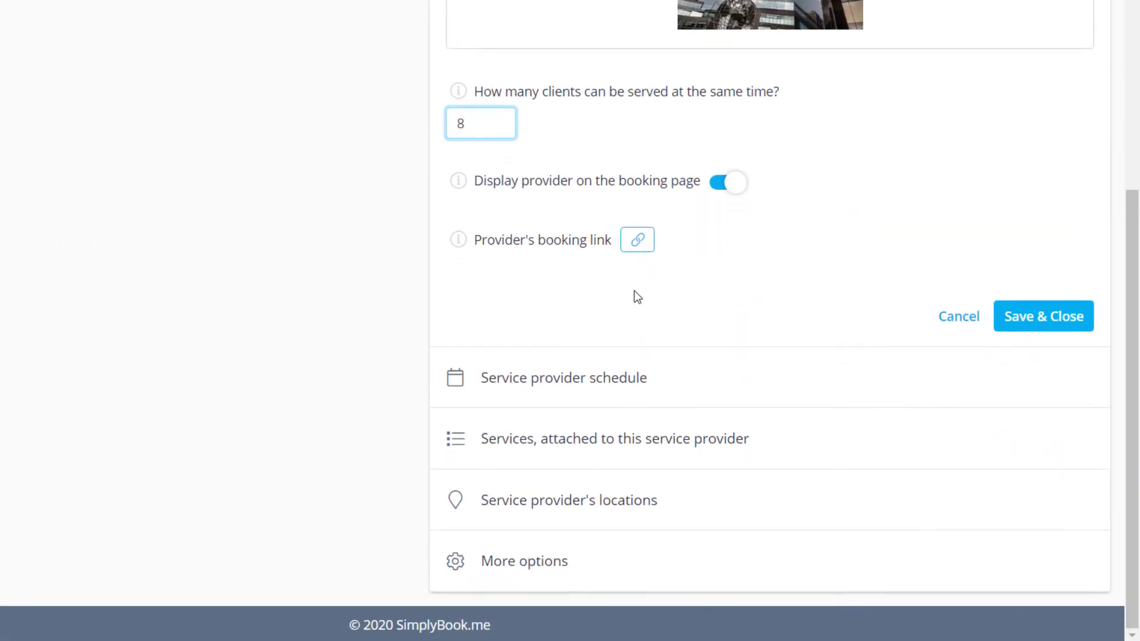